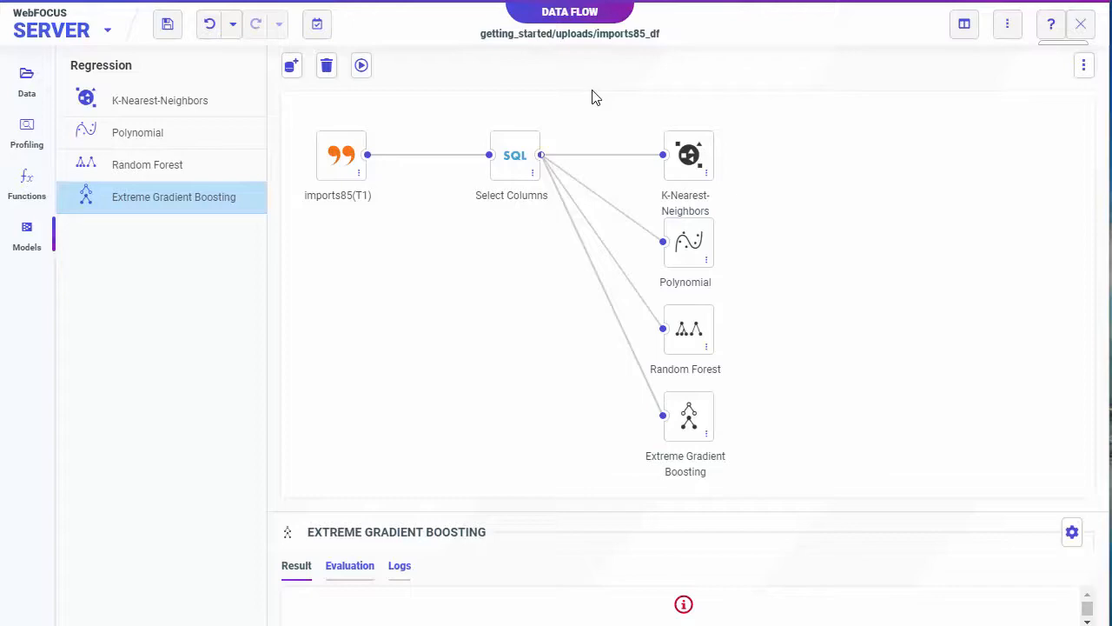
Step: Run the data flow to train the four regression models on imports85
left_click(361, 65)
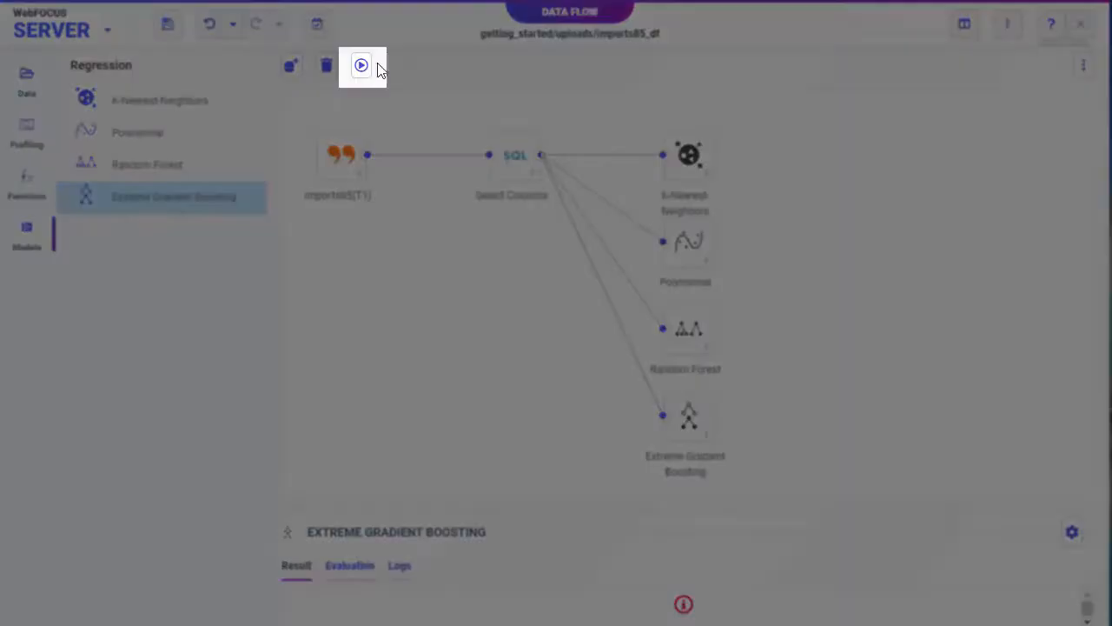
Step: Let training finish, review the RMSE comparison (XGBoost 3120), and close it
left_click(361, 66)
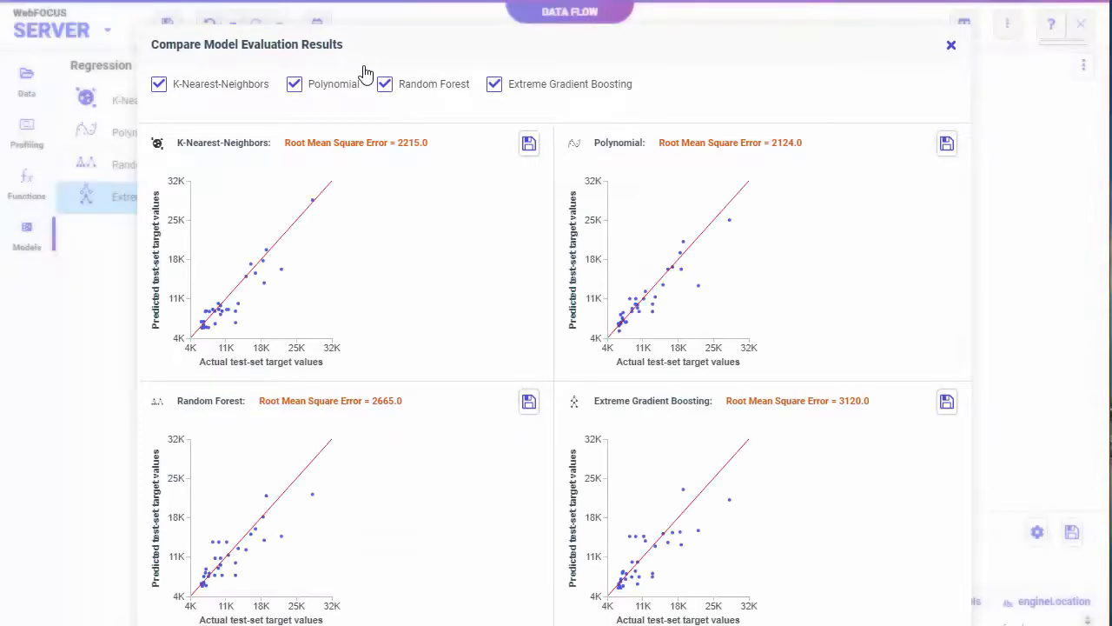
mouse_move(304, 220)
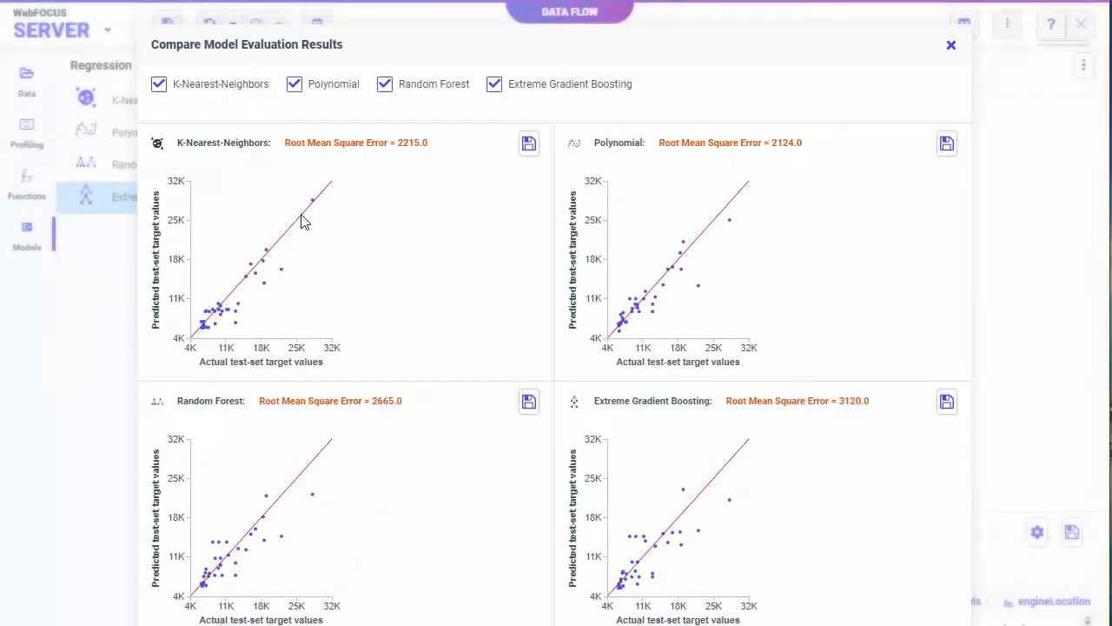
mouse_move(346, 497)
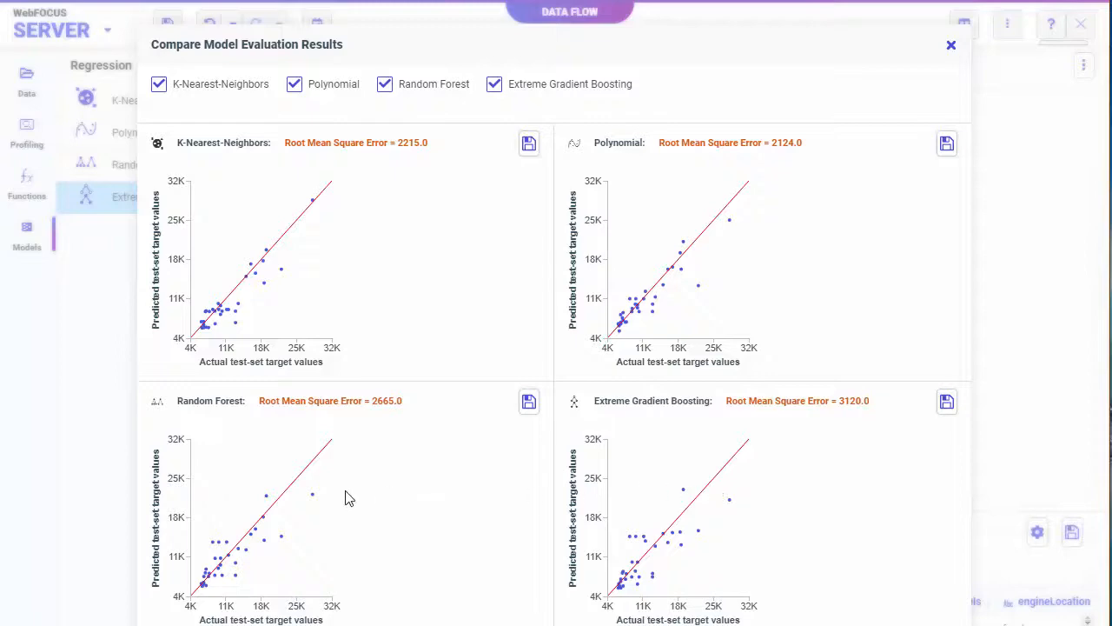
mouse_move(398, 440)
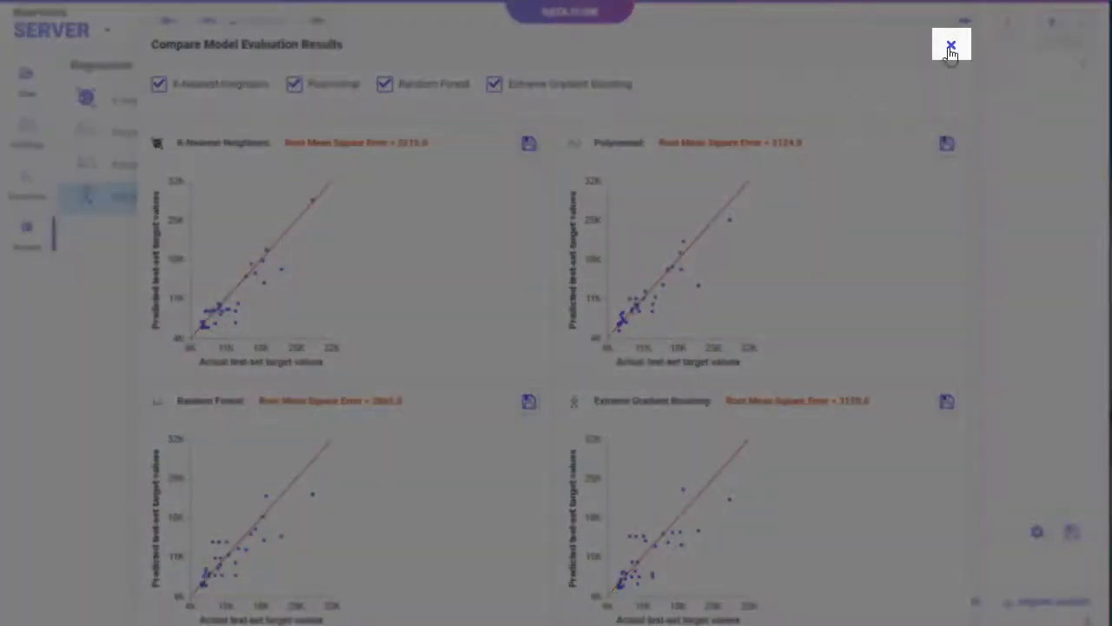
left_click(950, 44)
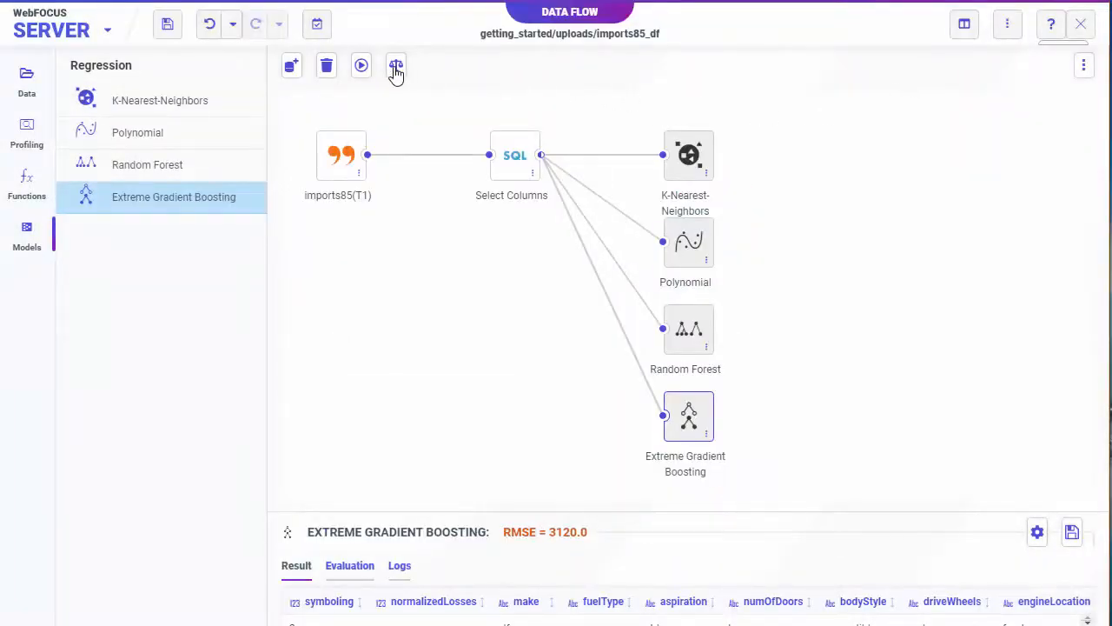
Step: Reopen Compare Models and toggle Extreme Gradient Boosting off and back on
left_click(395, 66)
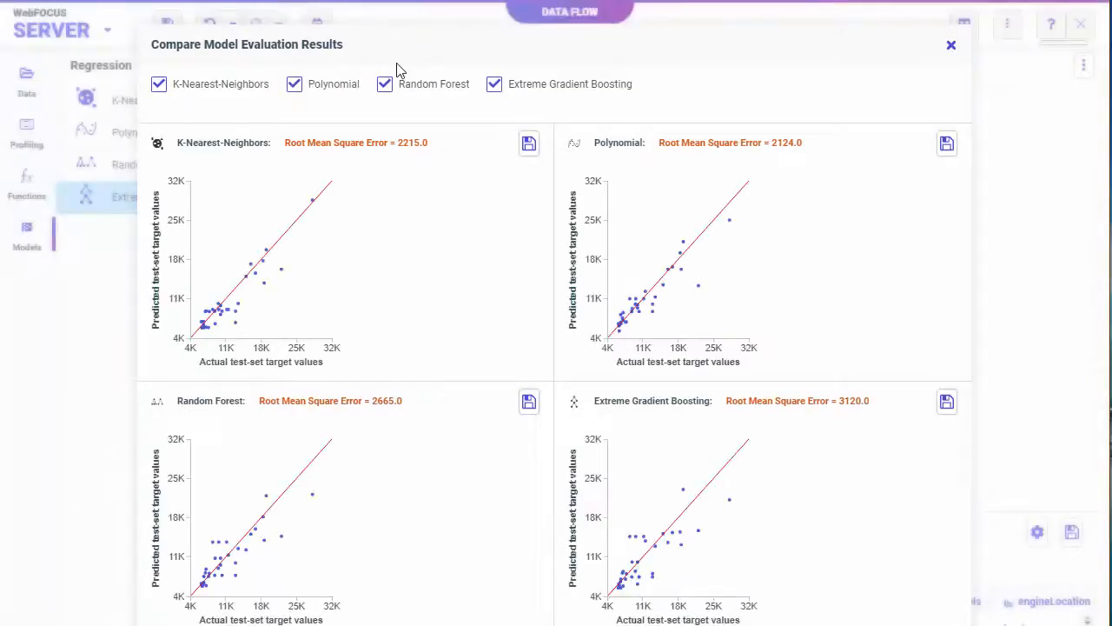
left_click(494, 84)
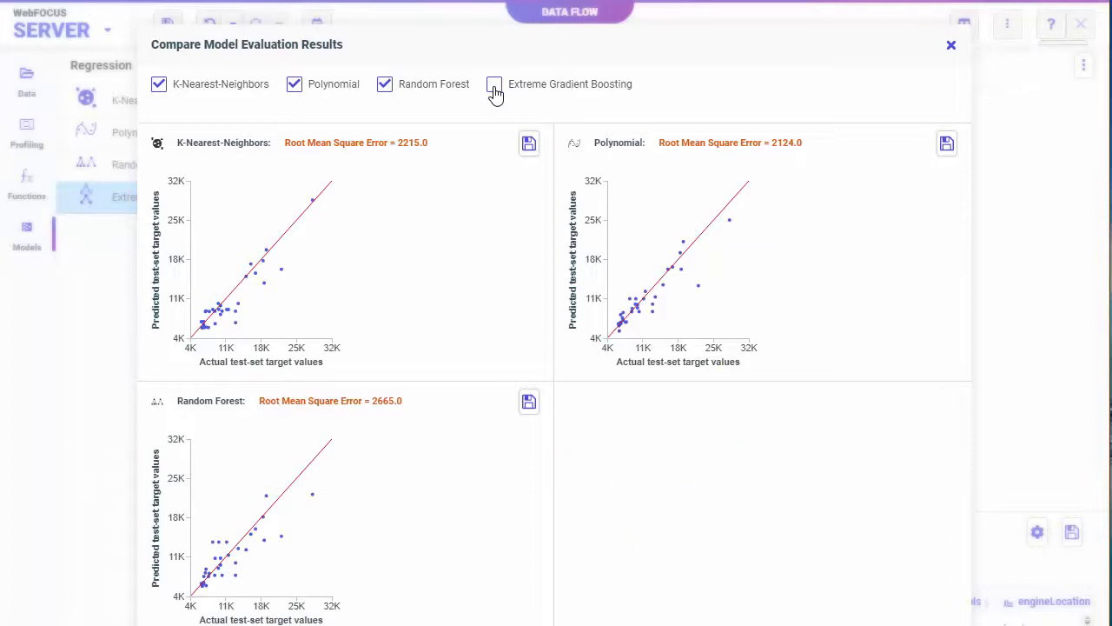
left_click(495, 83)
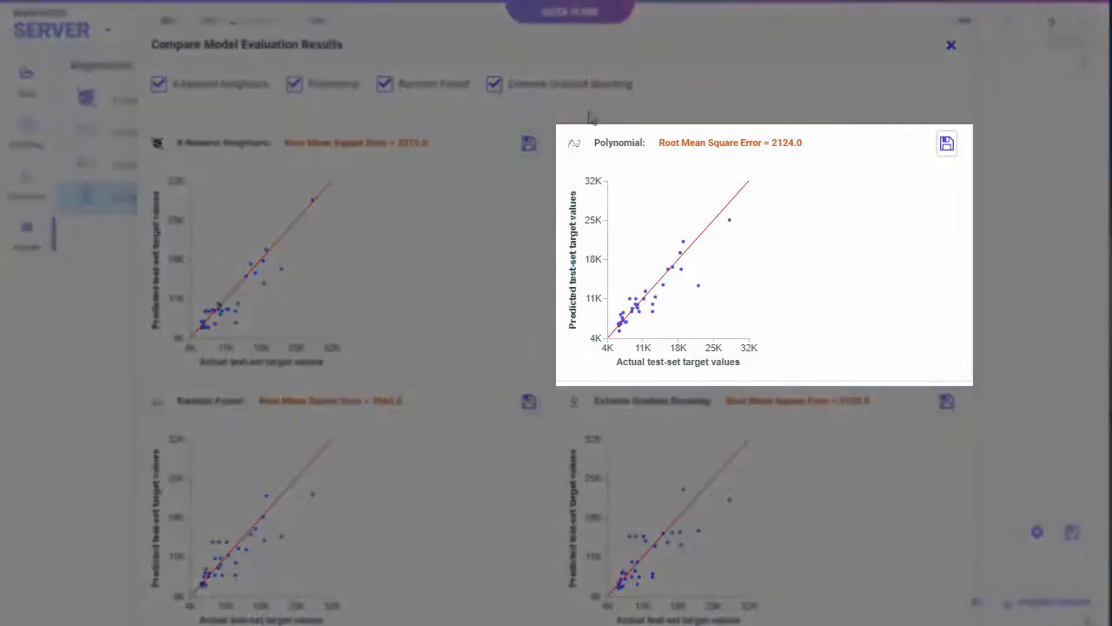
mouse_move(813, 148)
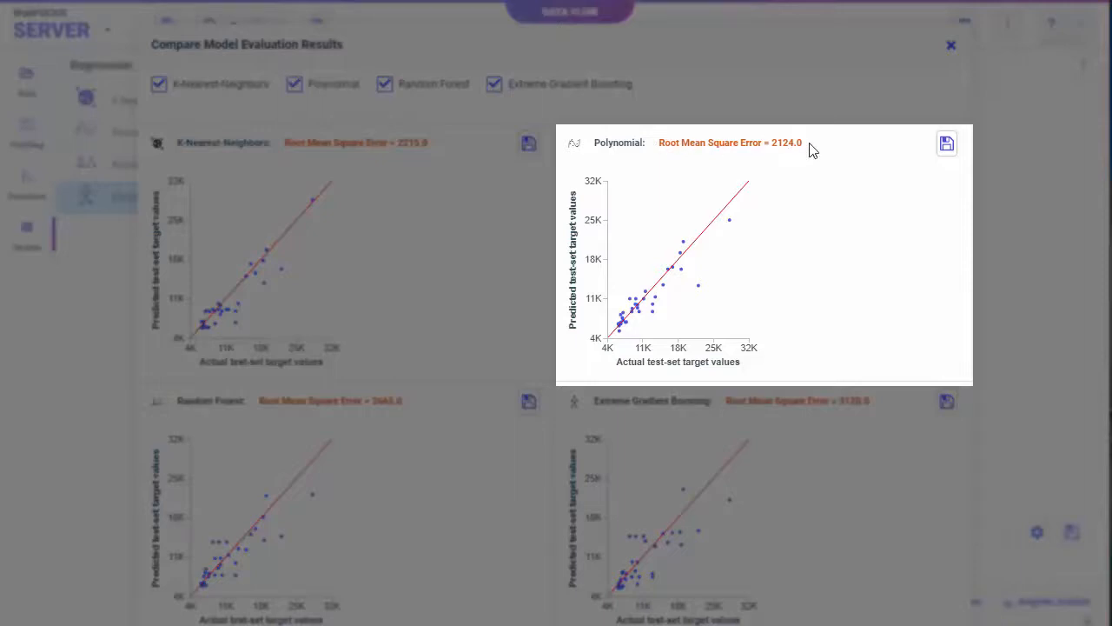
mouse_move(669, 285)
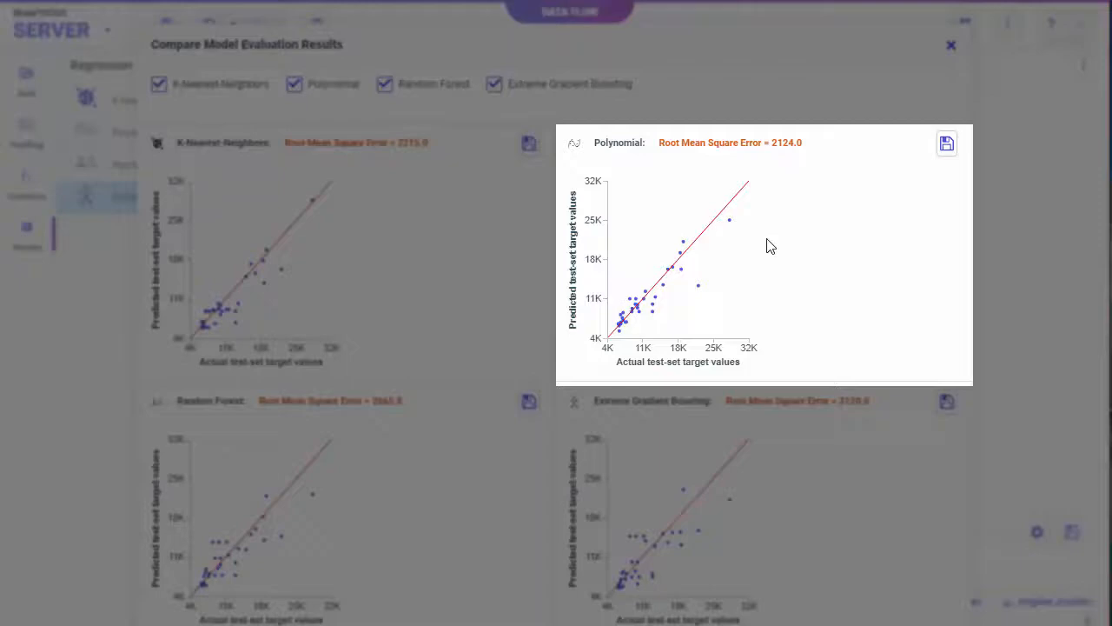
mouse_move(947, 143)
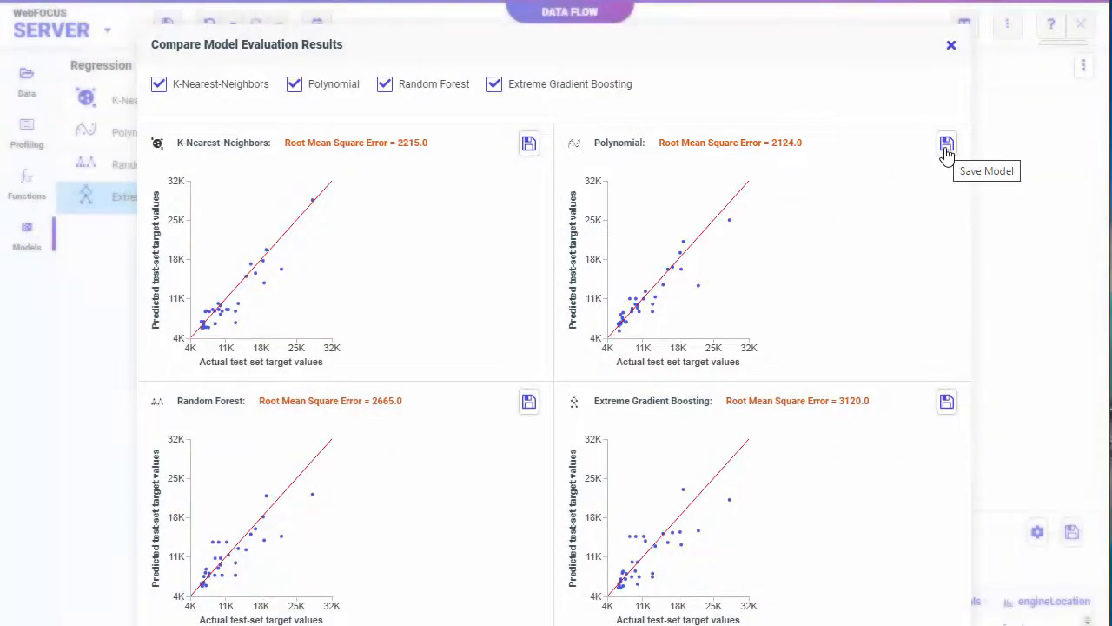